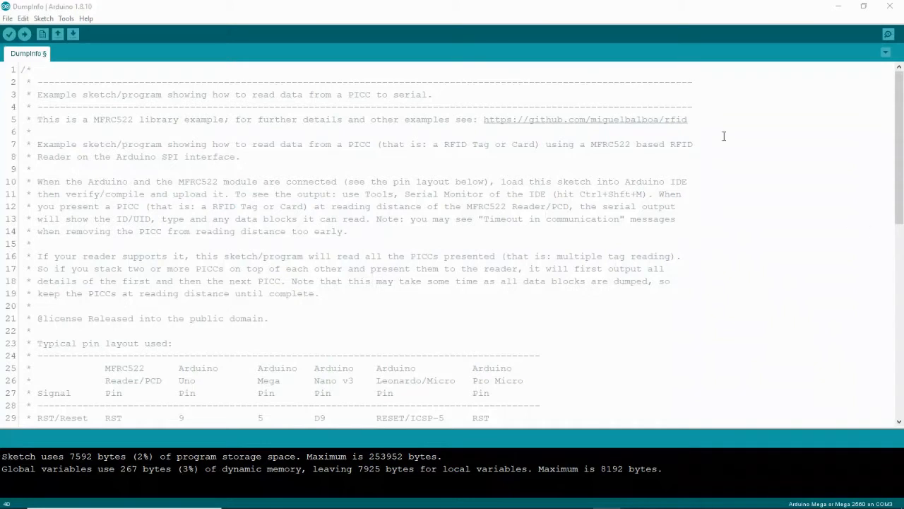
{"action": "mouse_move", "coordinate": [68, 5]}
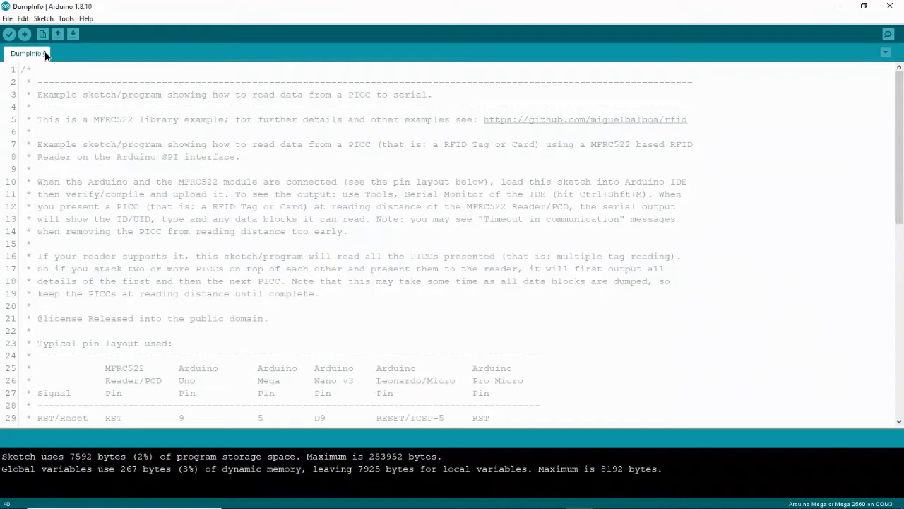
Step: Upload the example sketch to the board and bring up the Serial Monitor
{"action": "left_click", "coordinate": [7, 18]}
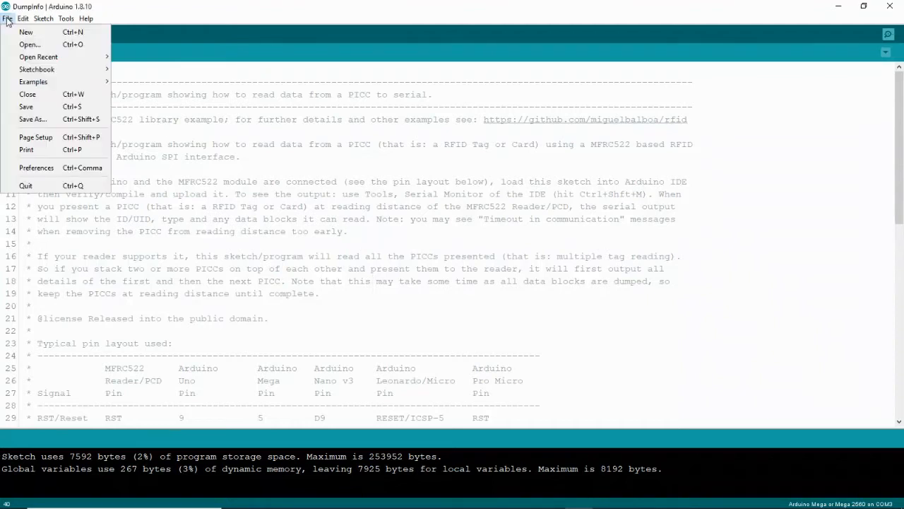
{"action": "left_click", "coordinate": [34, 81]}
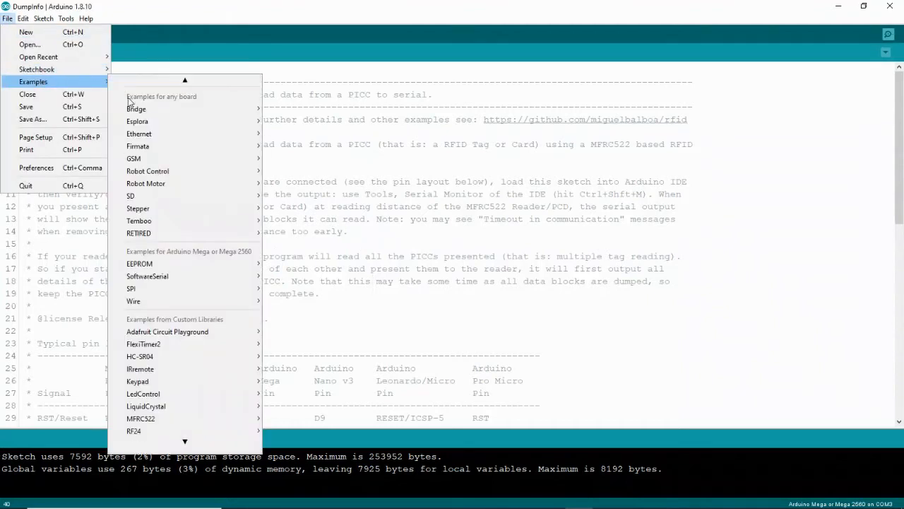
{"action": "mouse_move", "coordinate": [181, 301]}
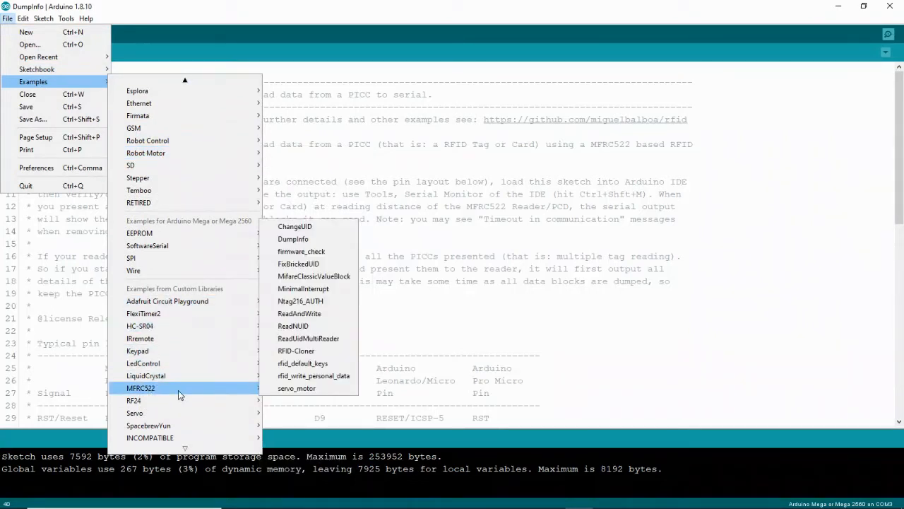
{"action": "mouse_move", "coordinate": [298, 264]}
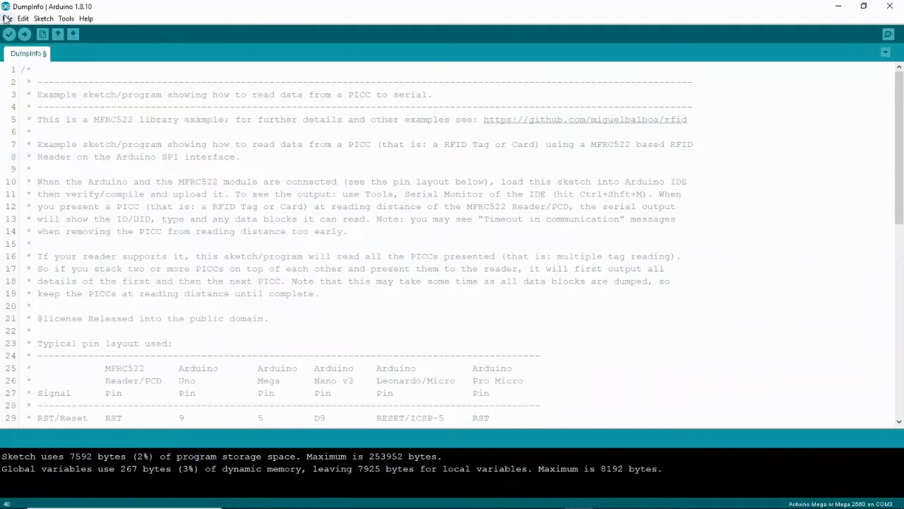
{"action": "left_click", "coordinate": [24, 34]}
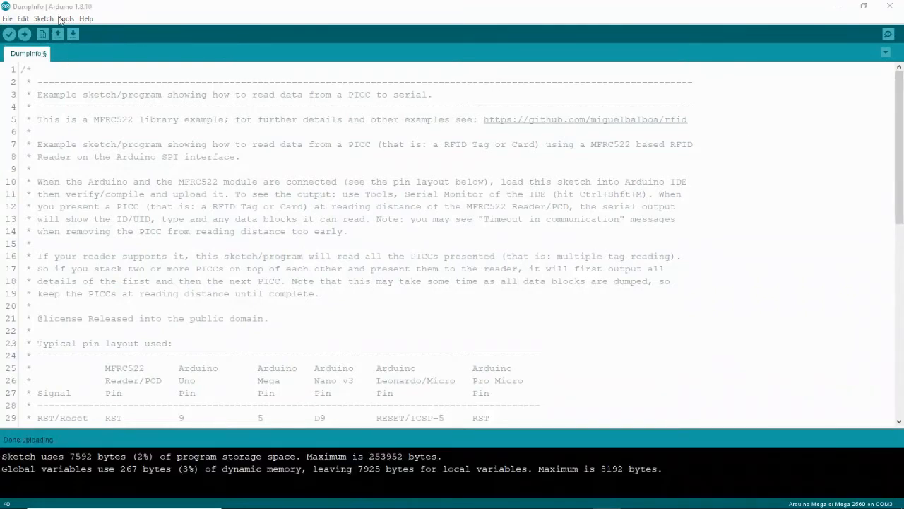
{"action": "left_click", "coordinate": [65, 18]}
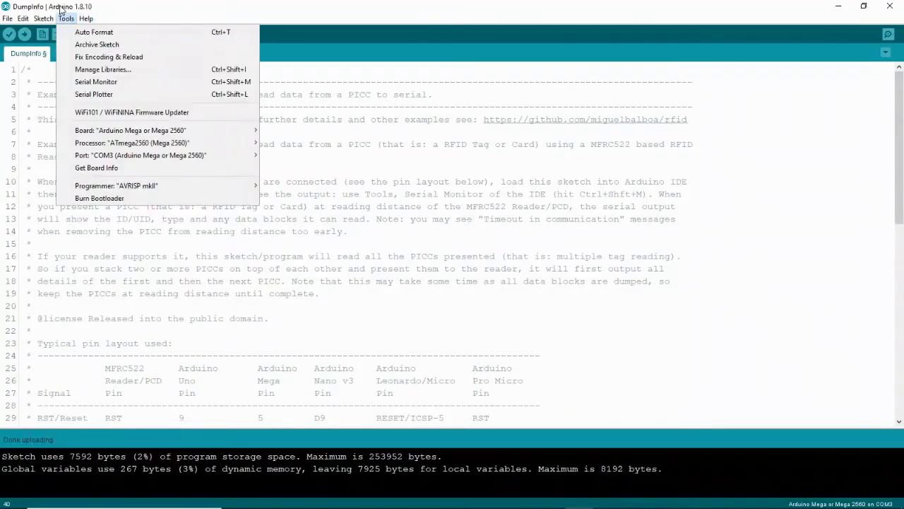
{"action": "mouse_move", "coordinate": [96, 81]}
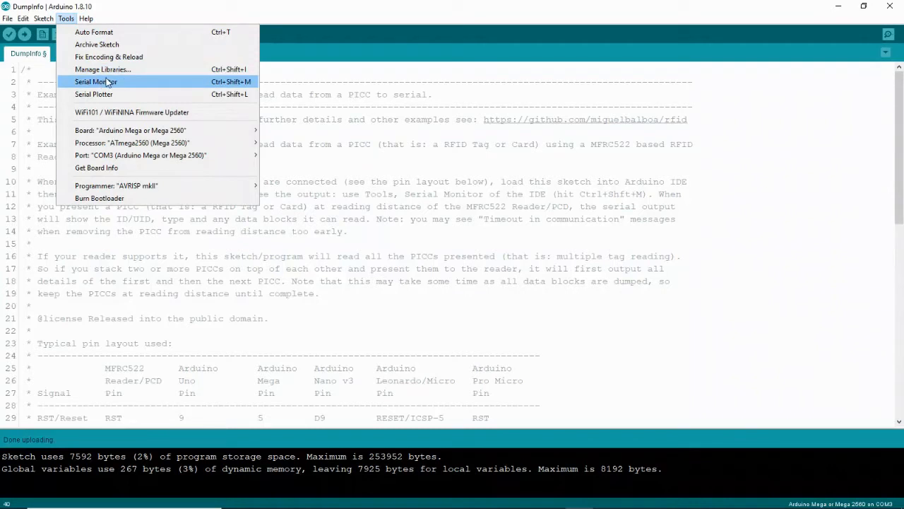
{"action": "left_click", "coordinate": [93, 81]}
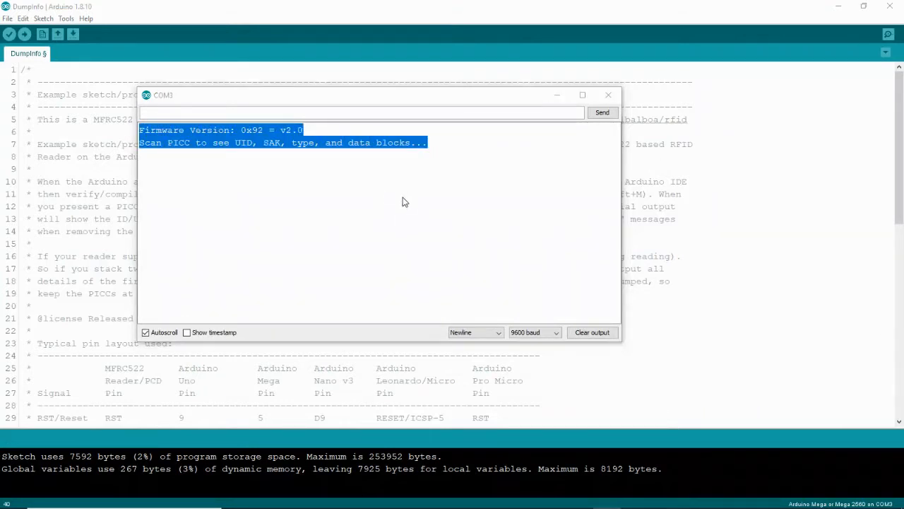
Step: Check the RST_PIN 5 definition in the sketch, then return to the Serial Monitor
{"action": "left_click", "coordinate": [608, 95]}
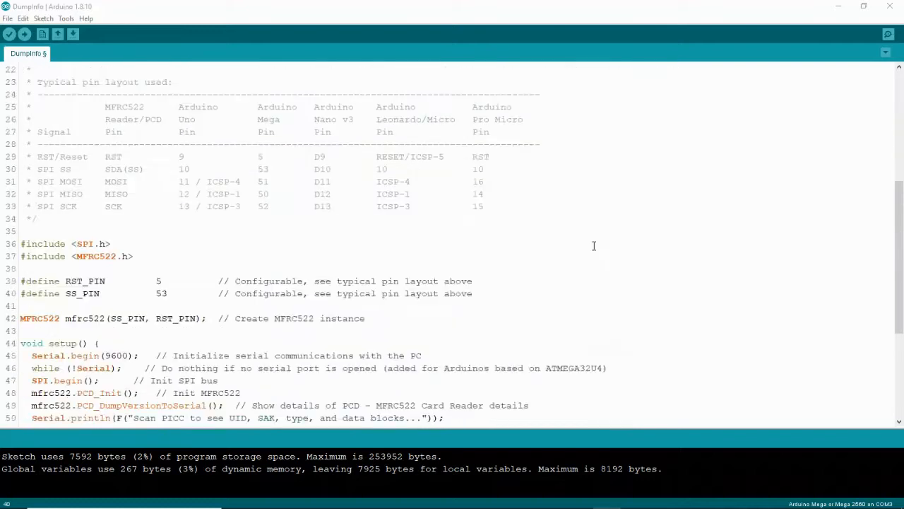
{"action": "scroll", "scroll_direction": "down", "scroll_amount": 3}
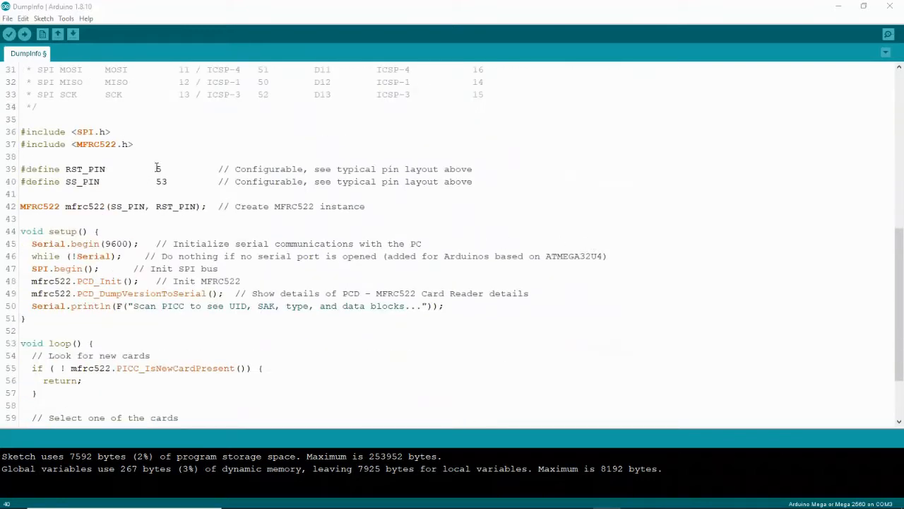
{"action": "double_click", "coordinate": [158, 170]}
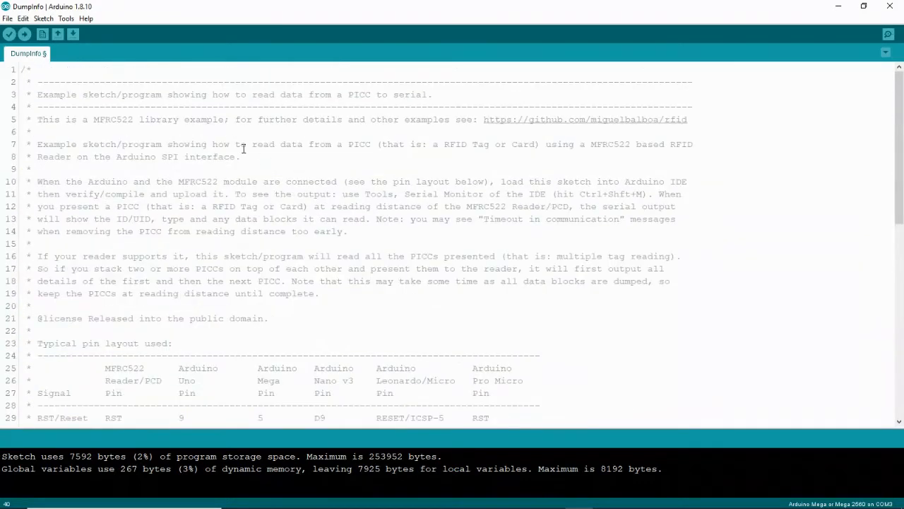
{"action": "left_click", "coordinate": [65, 19]}
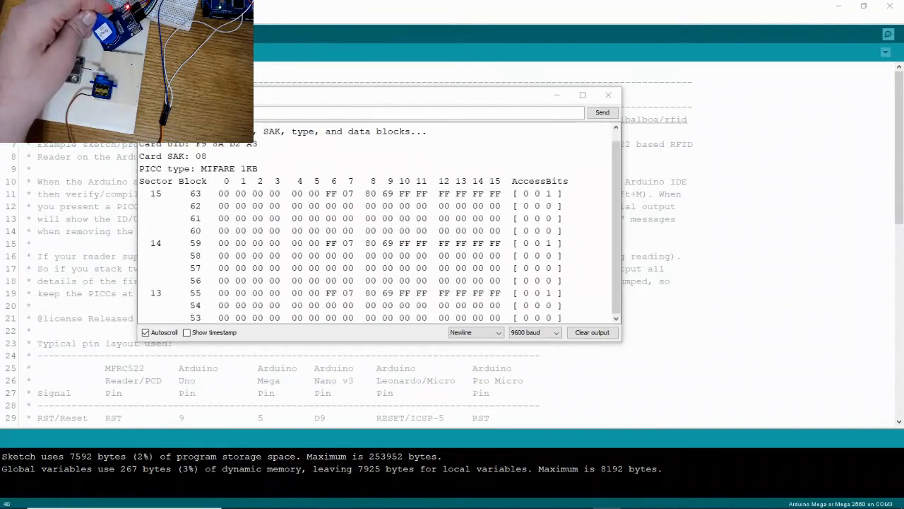
Step: Review the scanned tag's dump: Card UID F9 8A D2 A3, MIFARE 1KB, highlighting sector 15's empty blocks
{"action": "scroll", "scroll_direction": "down", "scroll_amount": 3}
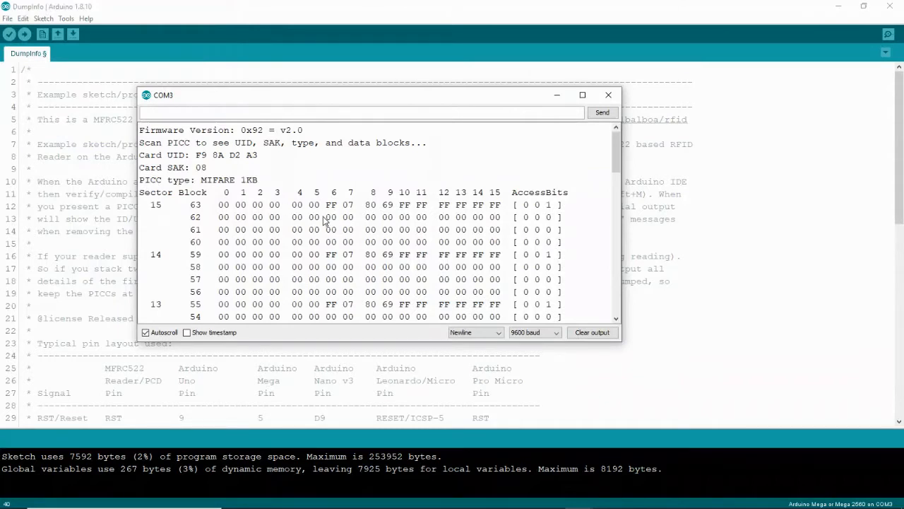
{"action": "mouse_move", "coordinate": [191, 201]}
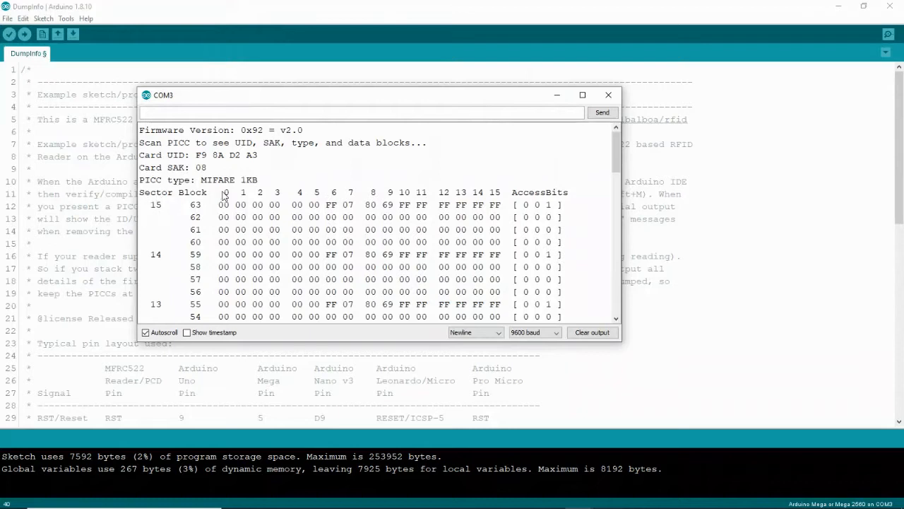
{"action": "scroll", "scroll_direction": "down", "scroll_amount": 3}
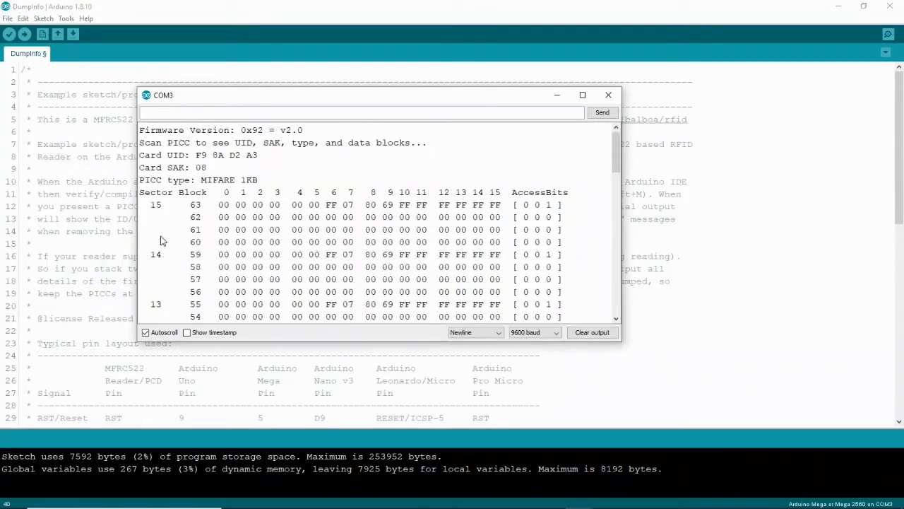
{"action": "mouse_move", "coordinate": [157, 185]}
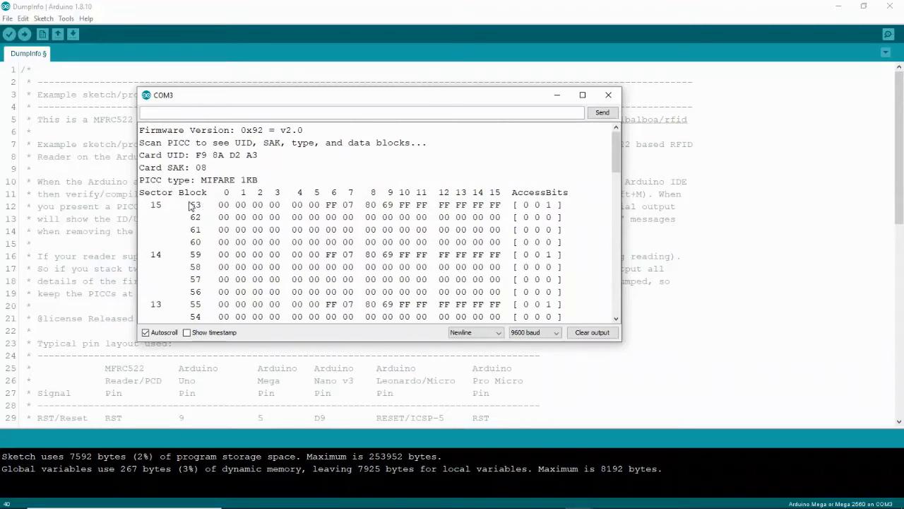
{"action": "mouse_move", "coordinate": [219, 206]}
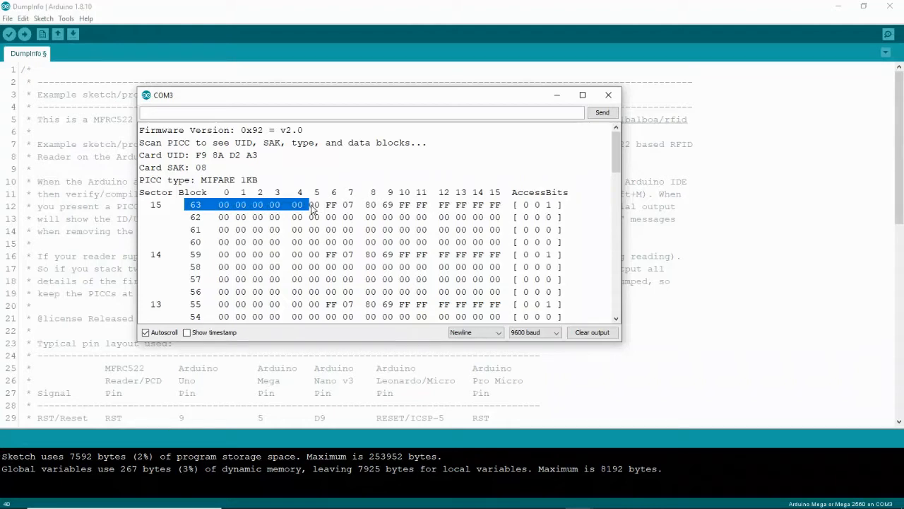
{"action": "mouse_move", "coordinate": [246, 232]}
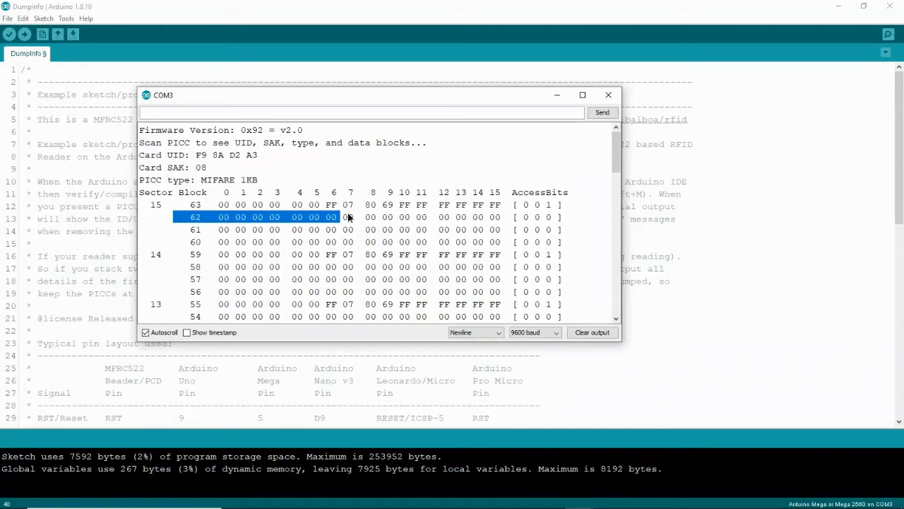
{"action": "left_click_drag", "start_coordinate": [346, 217], "coordinate": [491, 242]}
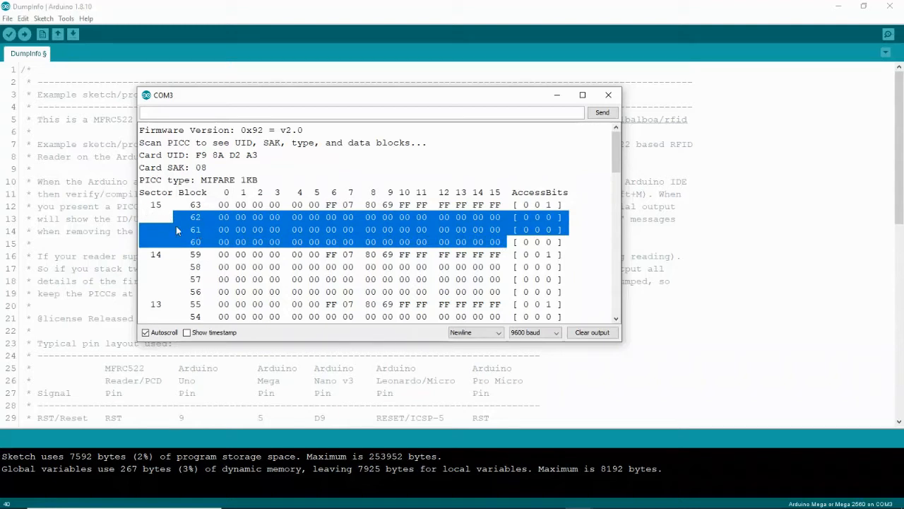
{"action": "mouse_move", "coordinate": [492, 252]}
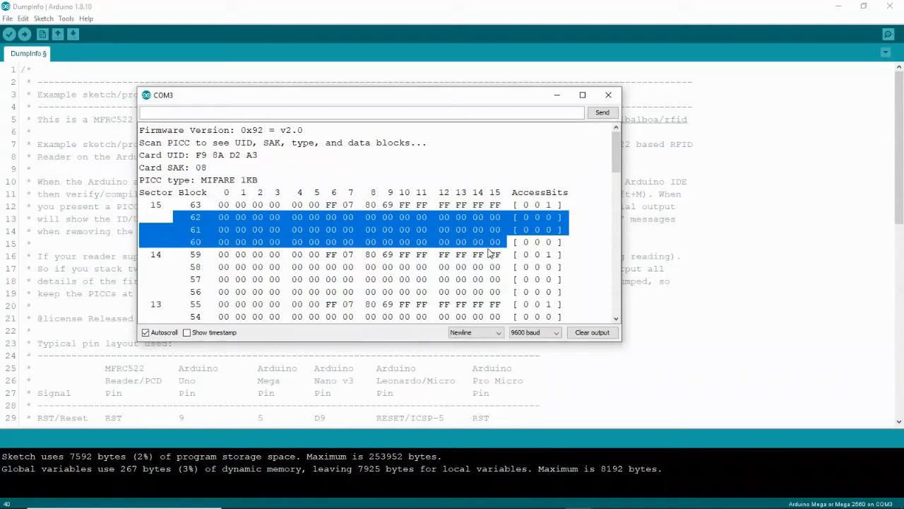
{"action": "scroll", "scroll_direction": "down", "scroll_amount": 3}
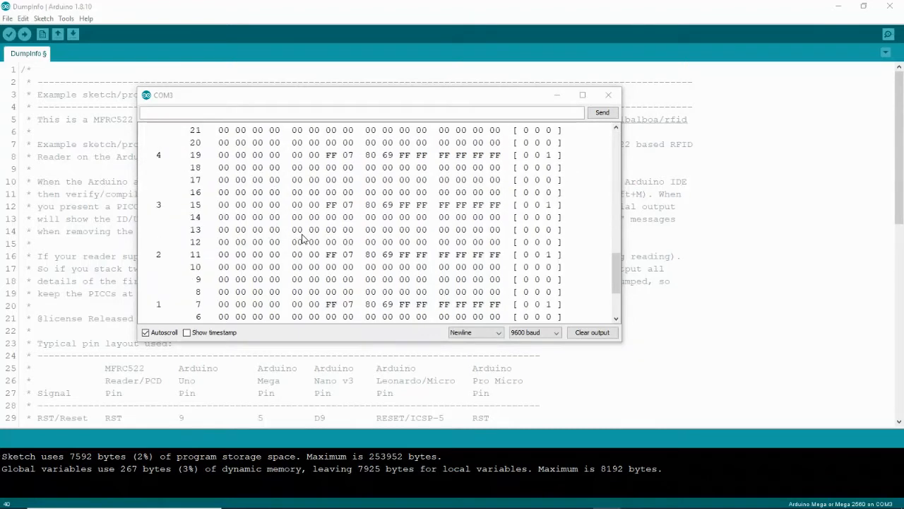
Step: Highlight block 0 holding the tag's UID bytes F9 8A D2 A3 in the sector dump
{"action": "scroll", "scroll_direction": "down", "scroll_amount": 3}
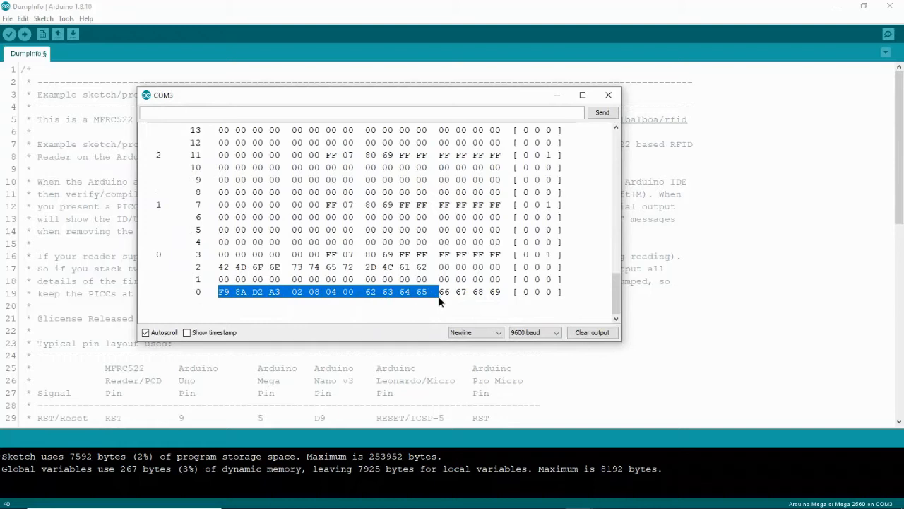
{"action": "left_click_drag", "start_coordinate": [438, 291], "coordinate": [562, 291]}
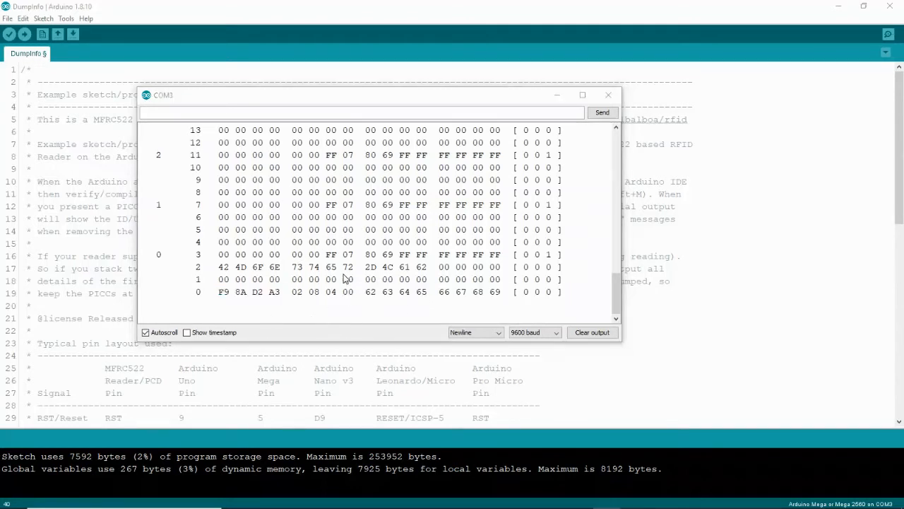
{"action": "mouse_move", "coordinate": [229, 302]}
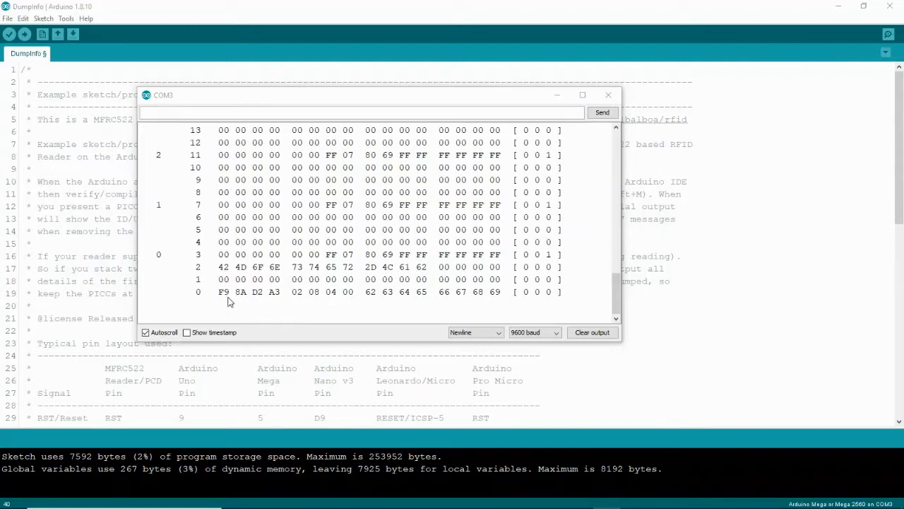
{"action": "double_click", "coordinate": [231, 292]}
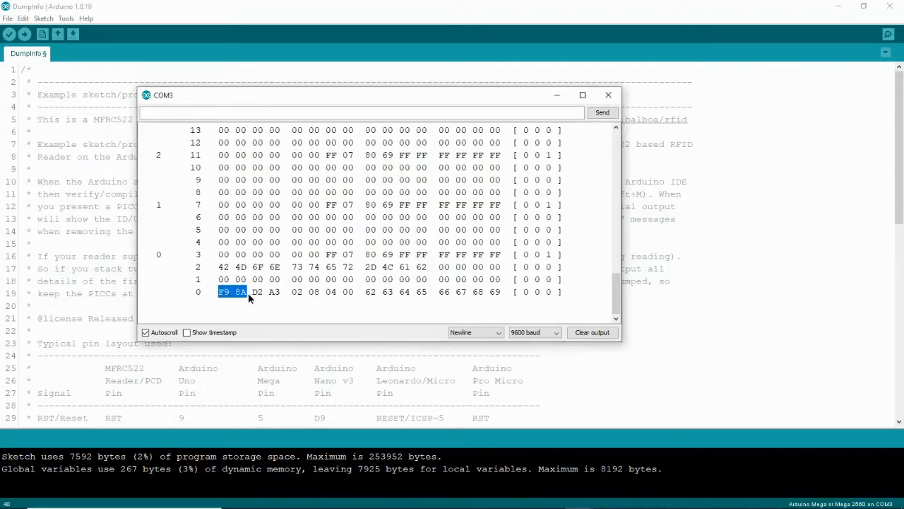
{"action": "left_click_drag", "start_coordinate": [233, 291], "coordinate": [283, 291]}
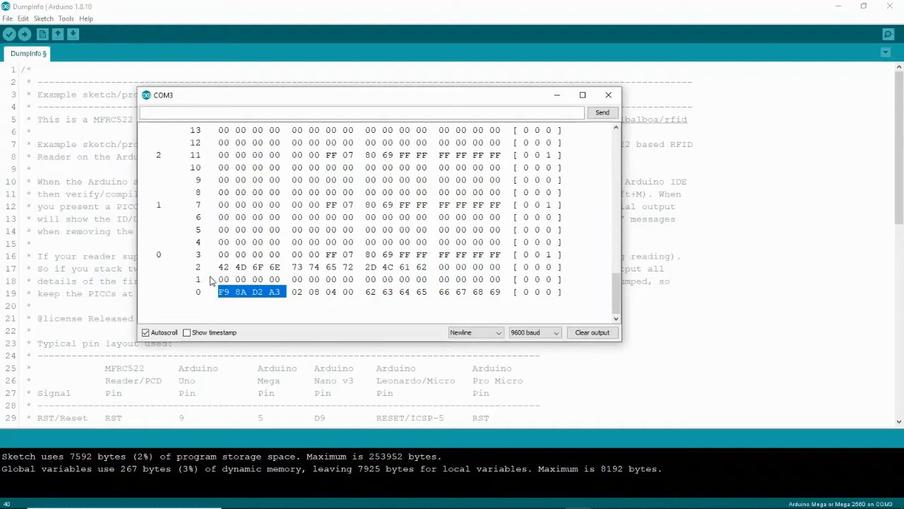
{"action": "mouse_move", "coordinate": [200, 317]}
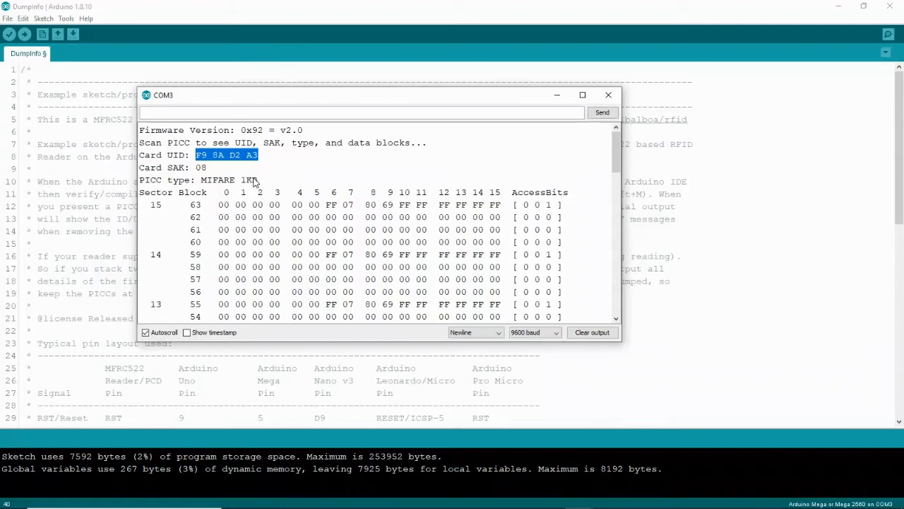
{"action": "mouse_move", "coordinate": [407, 332]}
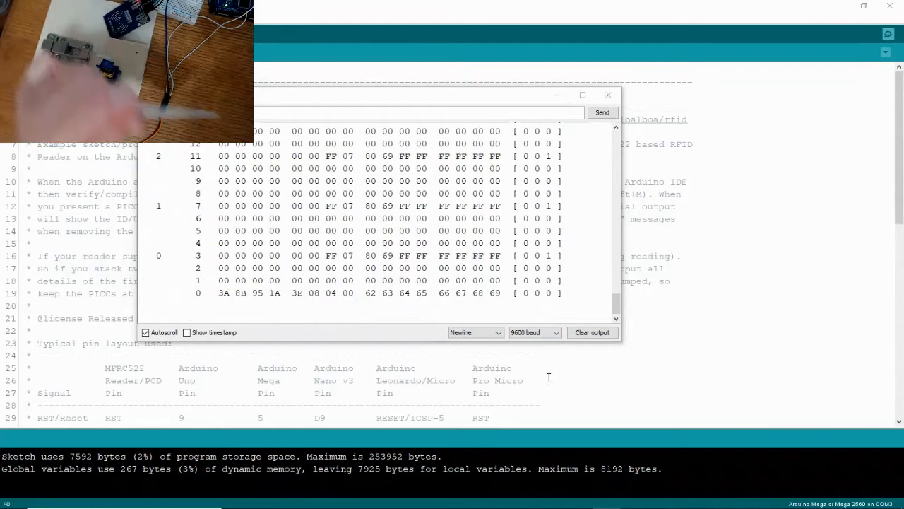
{"action": "double_click", "coordinate": [251, 292]}
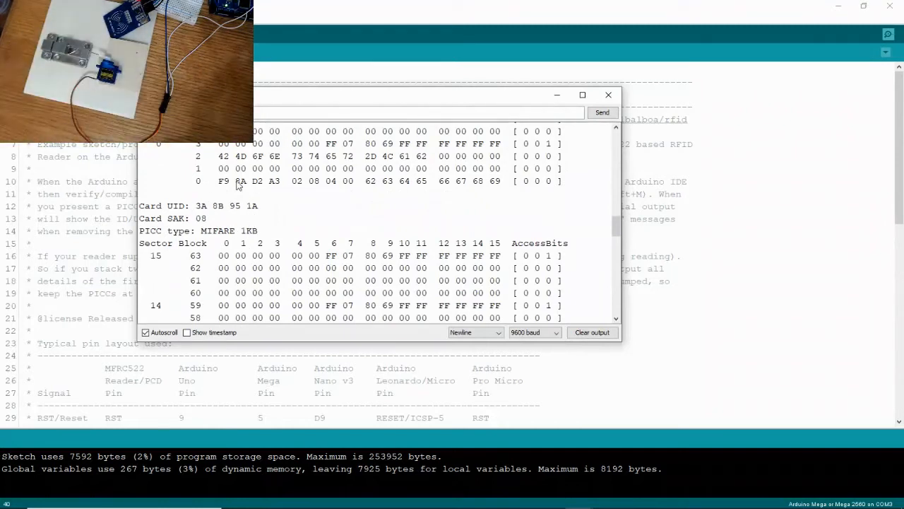
{"action": "mouse_move", "coordinate": [198, 212]}
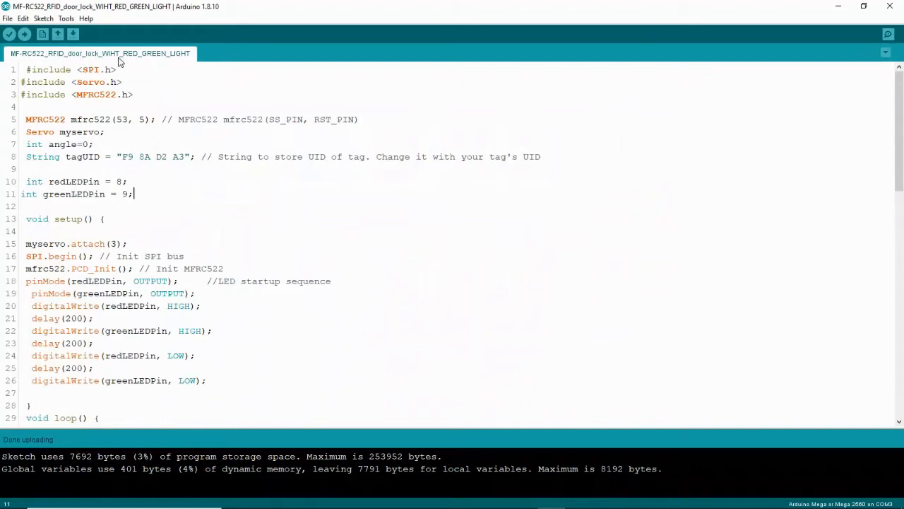
{"action": "mouse_move", "coordinate": [186, 113]}
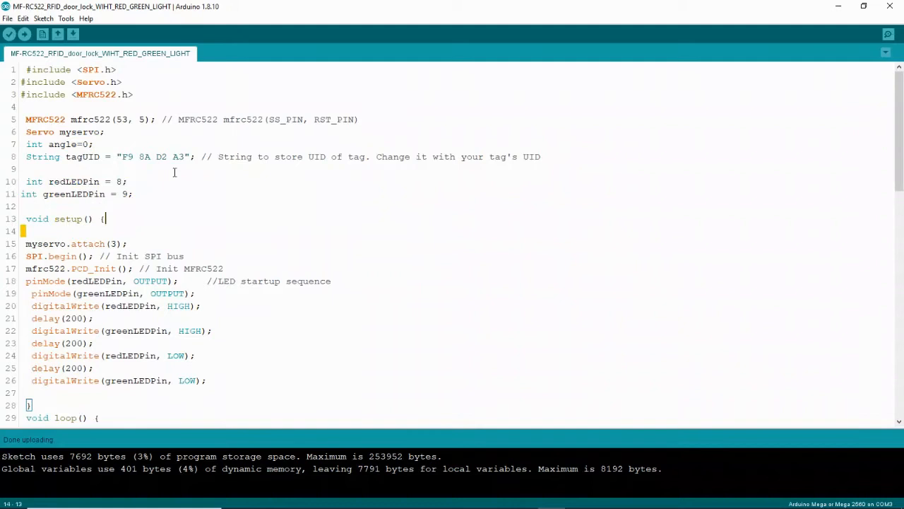
Step: Review the reader pins 53 and 5, SS_PIN comment and servo angle starting at 0
{"action": "left_click_drag", "start_coordinate": [26, 69], "coordinate": [121, 82]}
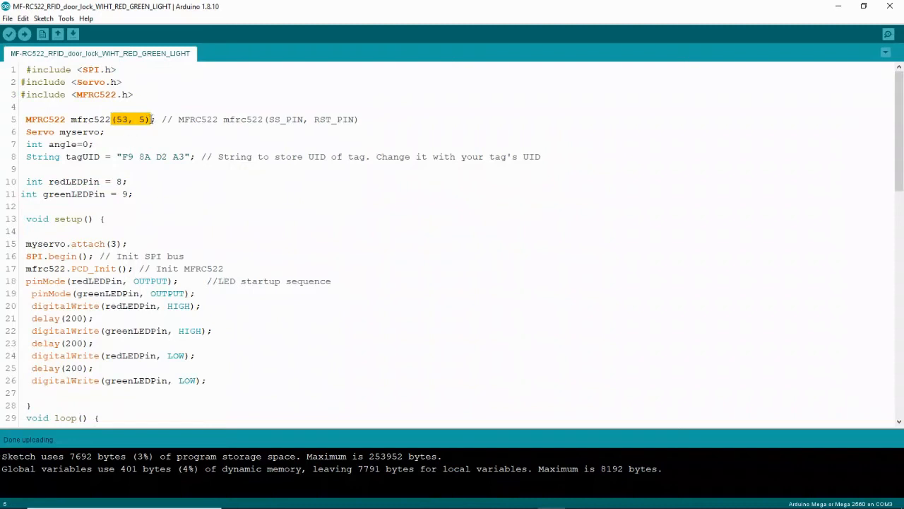
{"action": "double_click", "coordinate": [285, 119]}
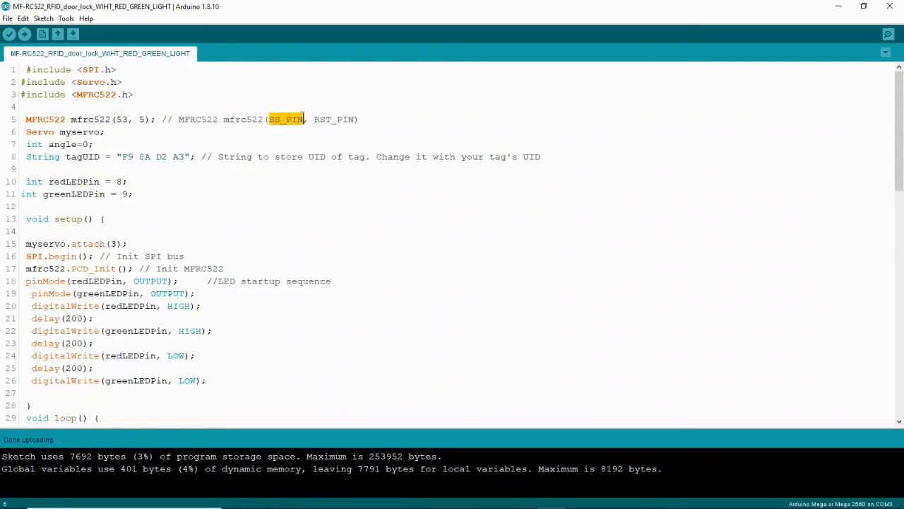
{"action": "double_click", "coordinate": [339, 119]}
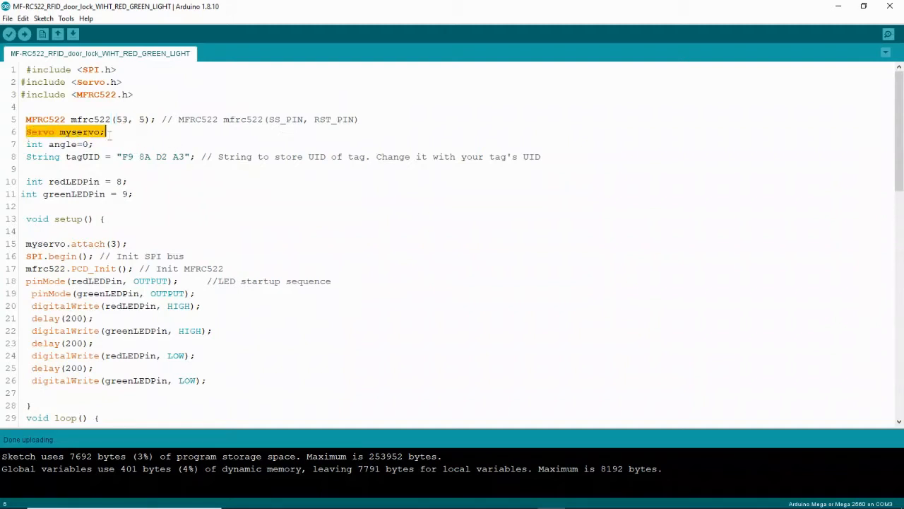
{"action": "left_click", "coordinate": [82, 144]}
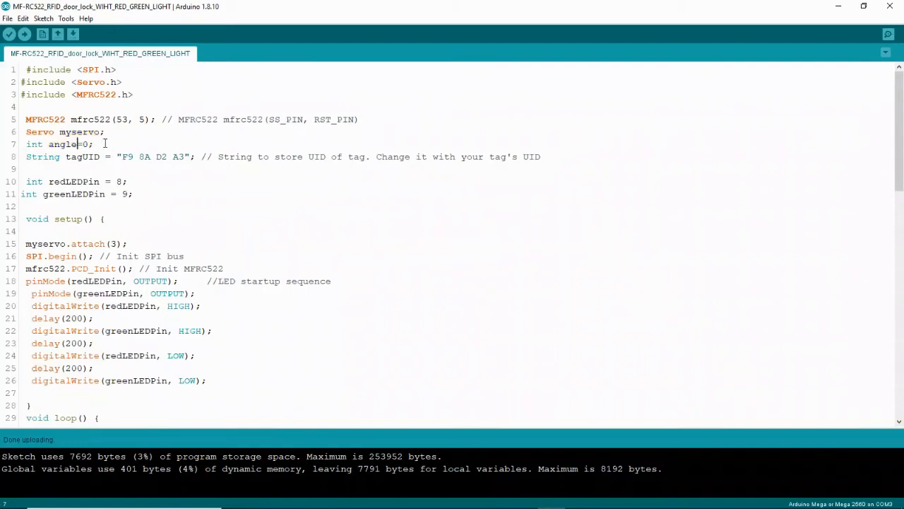
{"action": "double_click", "coordinate": [85, 145]}
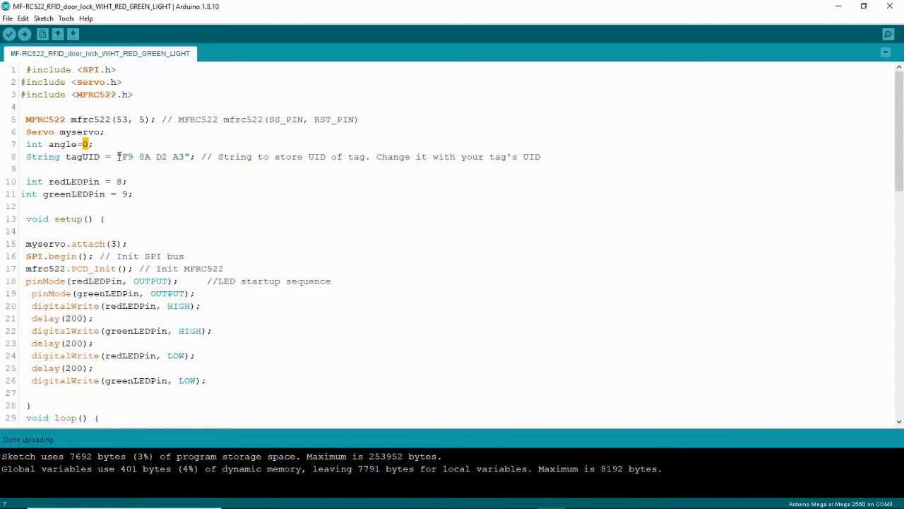
Step: Review the tagUID "F9 8A D2 A3" string and red/green LED pins 8 and 9 declarations
{"action": "double_click", "coordinate": [153, 155]}
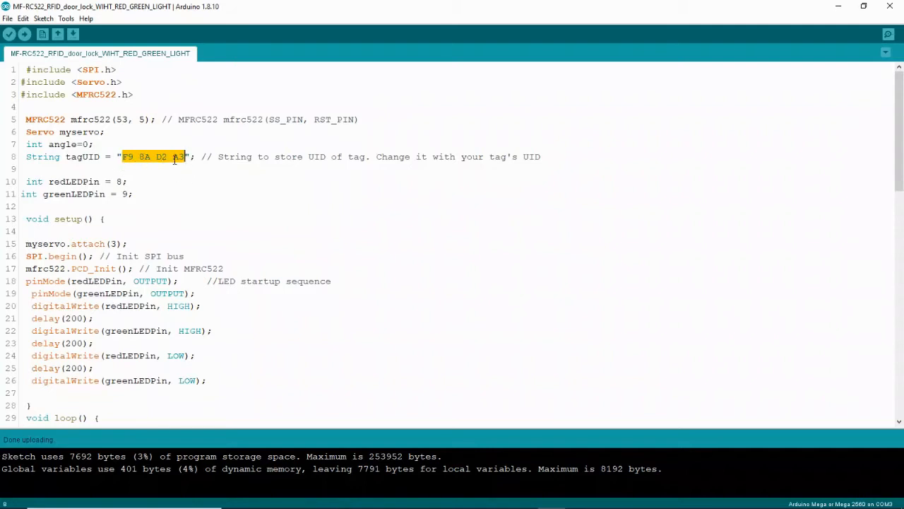
{"action": "left_click", "coordinate": [181, 156]}
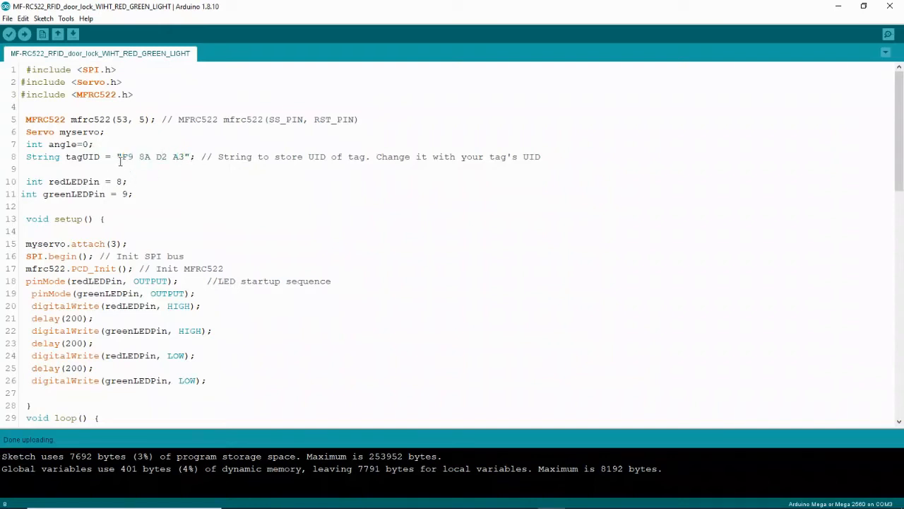
{"action": "left_click_drag", "start_coordinate": [120, 155], "coordinate": [186, 156]}
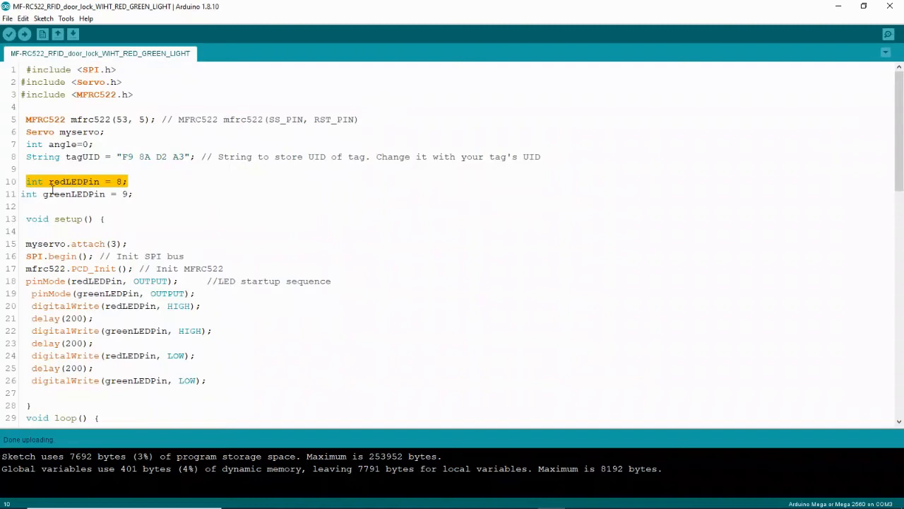
{"action": "double_click", "coordinate": [73, 193]}
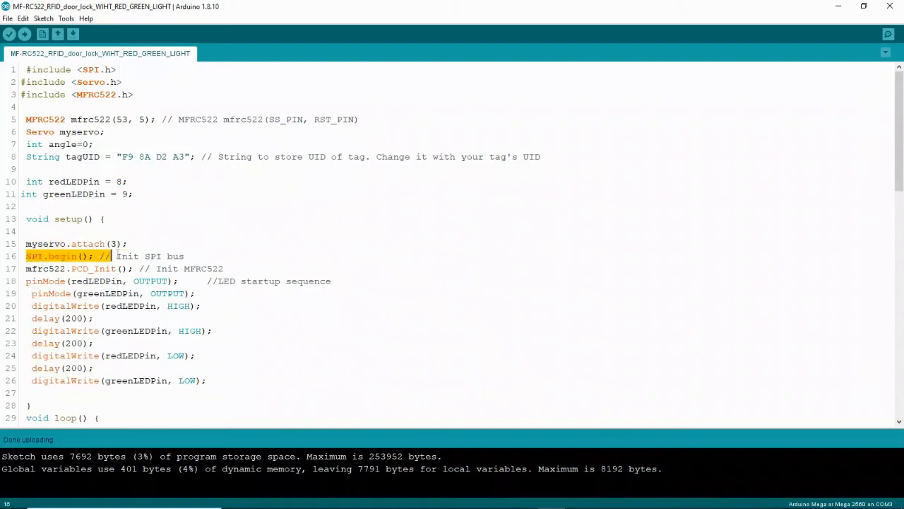
{"action": "left_click", "coordinate": [226, 268]}
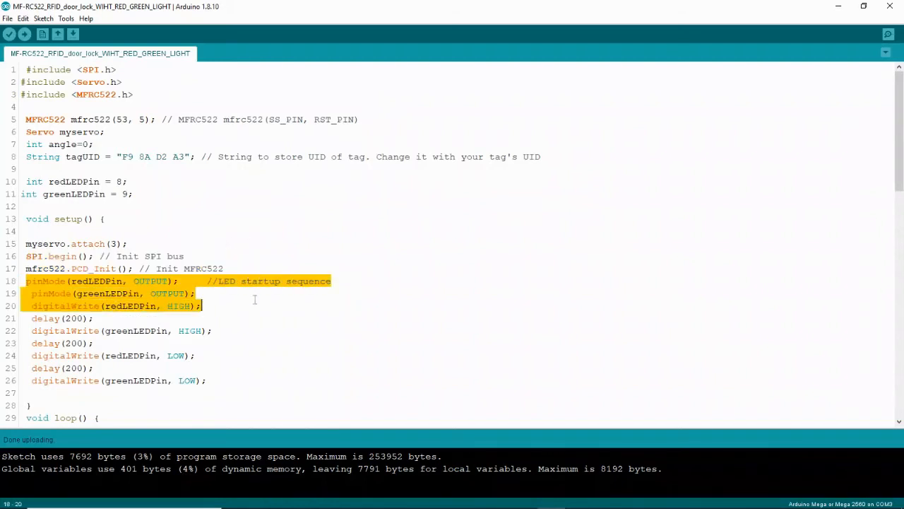
{"action": "left_click", "coordinate": [254, 299]}
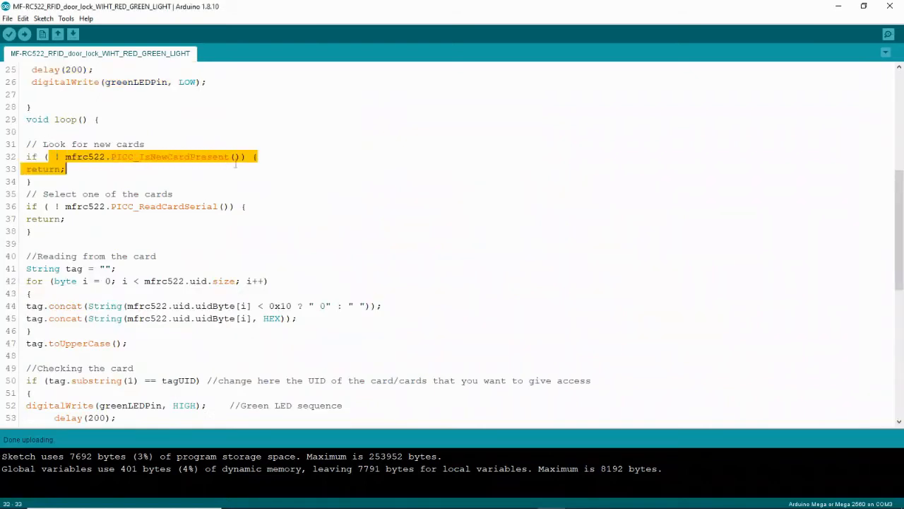
{"action": "scroll", "scroll_direction": "up", "scroll_amount": 3}
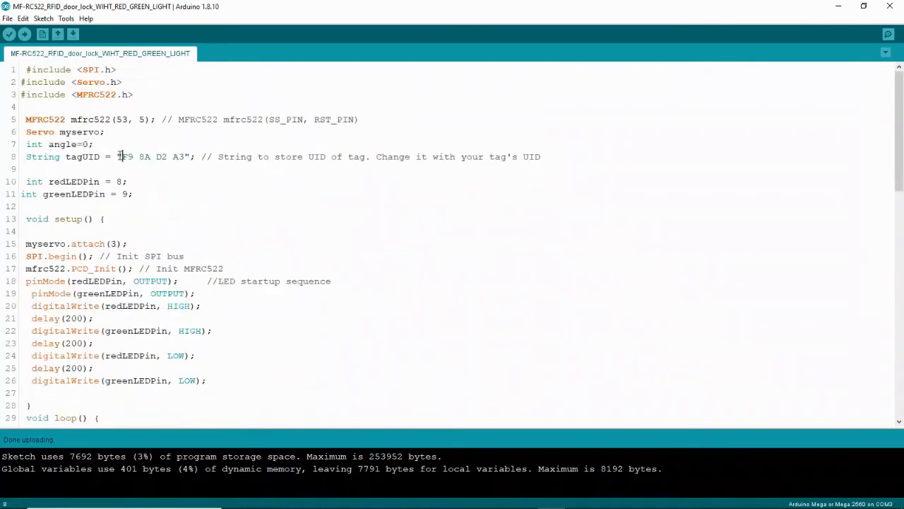
{"action": "left_click_drag", "start_coordinate": [120, 155], "coordinate": [173, 155]}
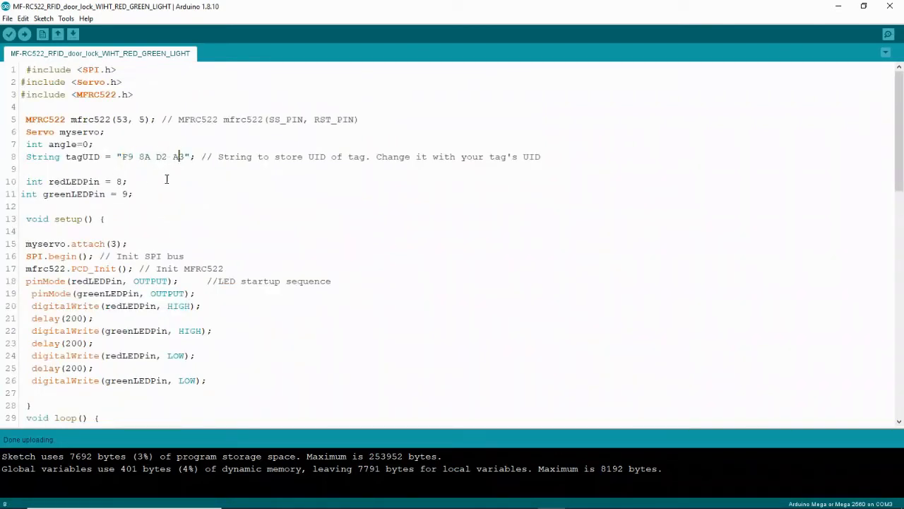
{"action": "scroll", "scroll_direction": "down", "scroll_amount": 3}
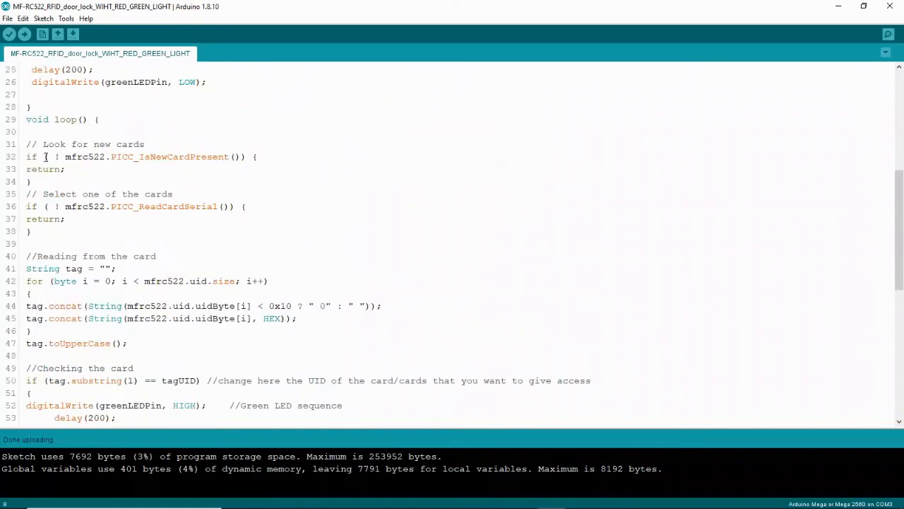
{"action": "left_click_drag", "start_coordinate": [49, 155], "coordinate": [65, 170]}
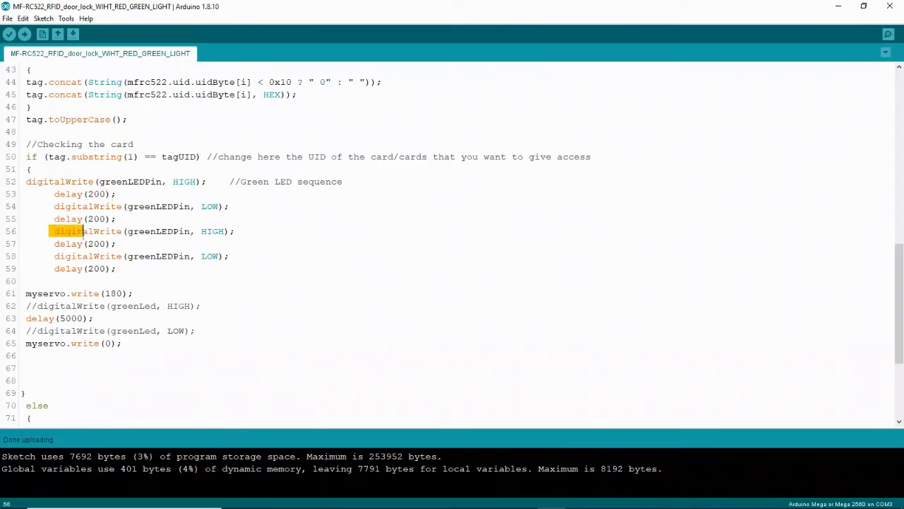
{"action": "left_click_drag", "start_coordinate": [82, 231], "coordinate": [116, 269]}
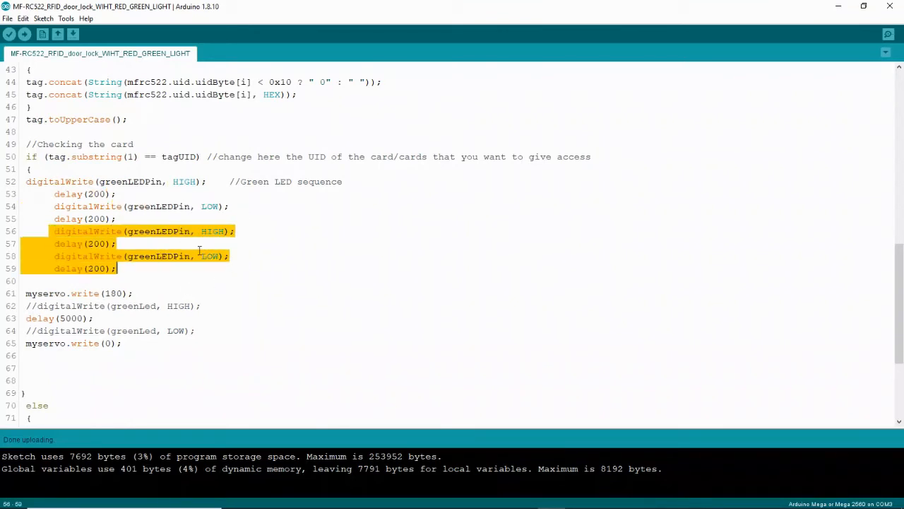
{"action": "scroll", "scroll_direction": "down", "scroll_amount": 3}
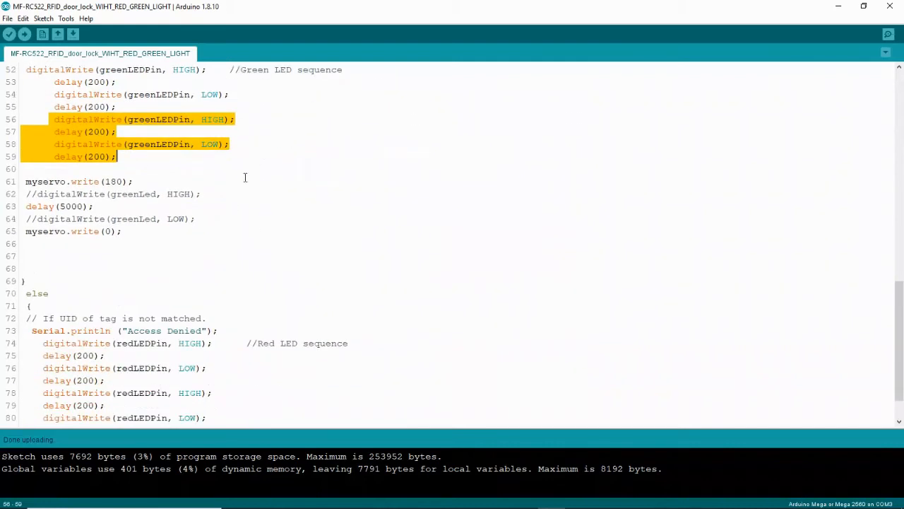
{"action": "scroll", "scroll_direction": "up", "scroll_amount": 3}
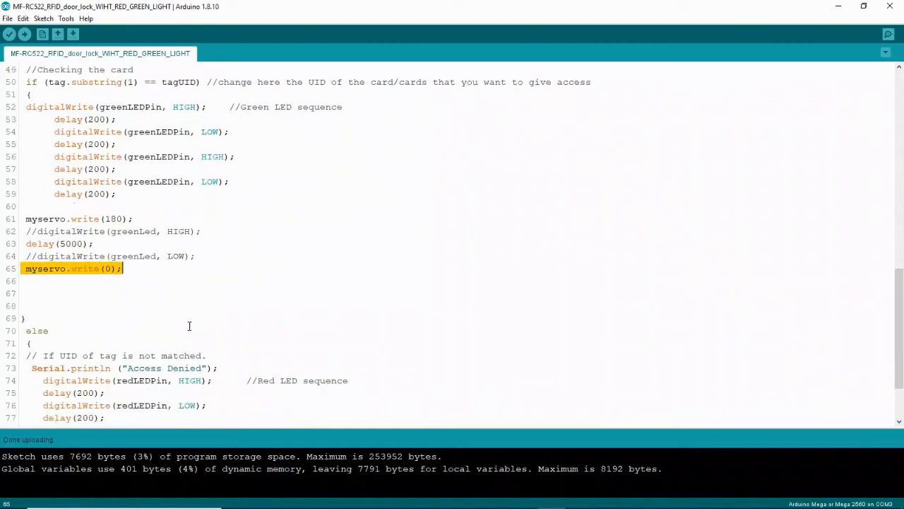
{"action": "scroll", "scroll_direction": "down", "scroll_amount": 3}
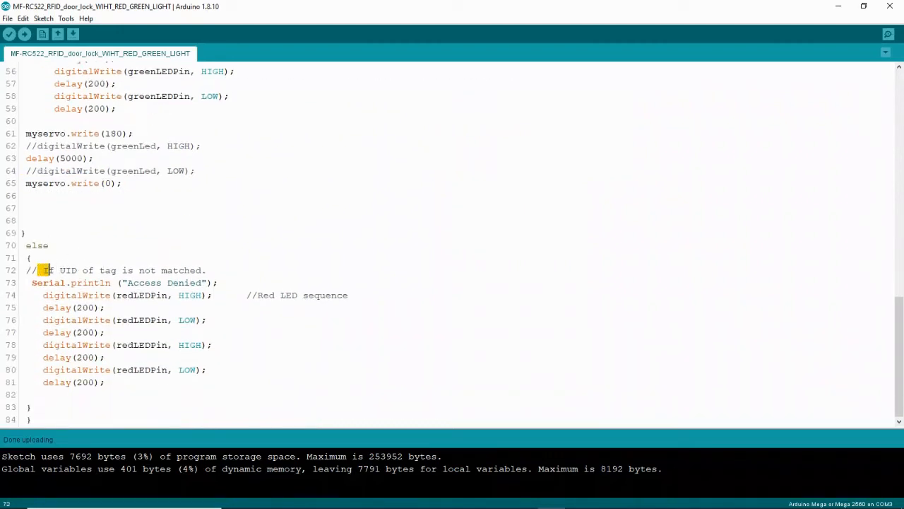
{"action": "double_click", "coordinate": [106, 270]}
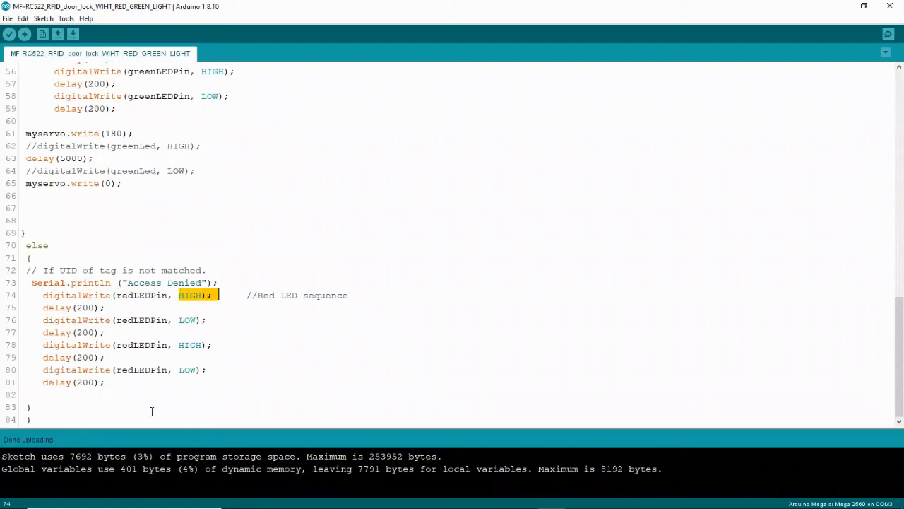
{"action": "mouse_move", "coordinate": [176, 373]}
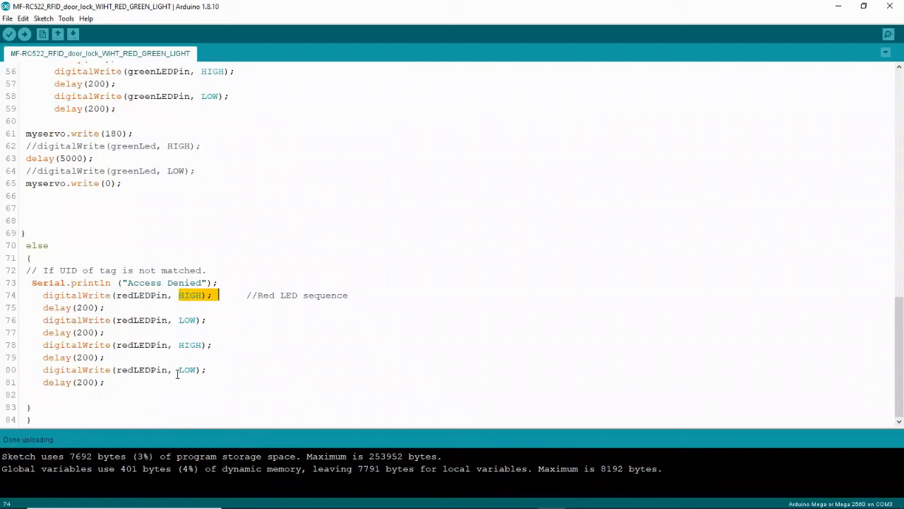
{"action": "scroll", "scroll_direction": "up", "scroll_amount": 3}
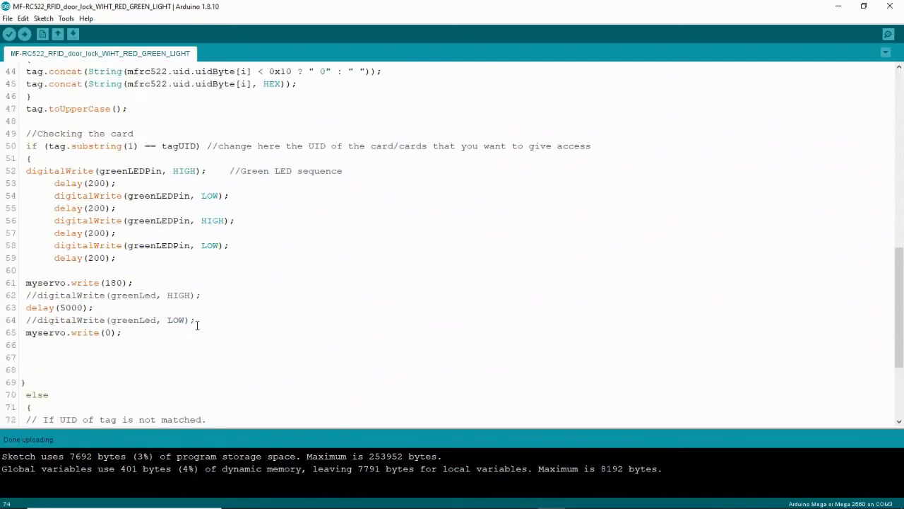
{"action": "scroll", "scroll_direction": "up", "scroll_amount": 3}
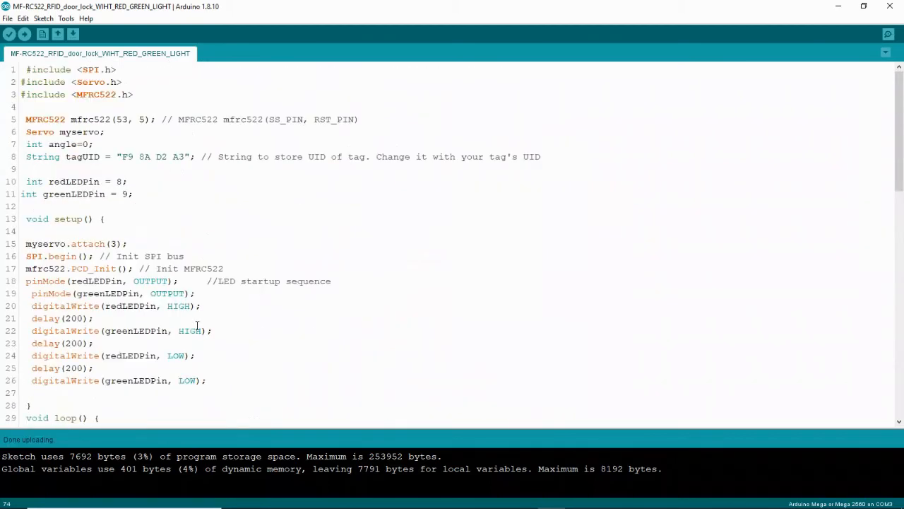
{"action": "mouse_move", "coordinate": [237, 229]}
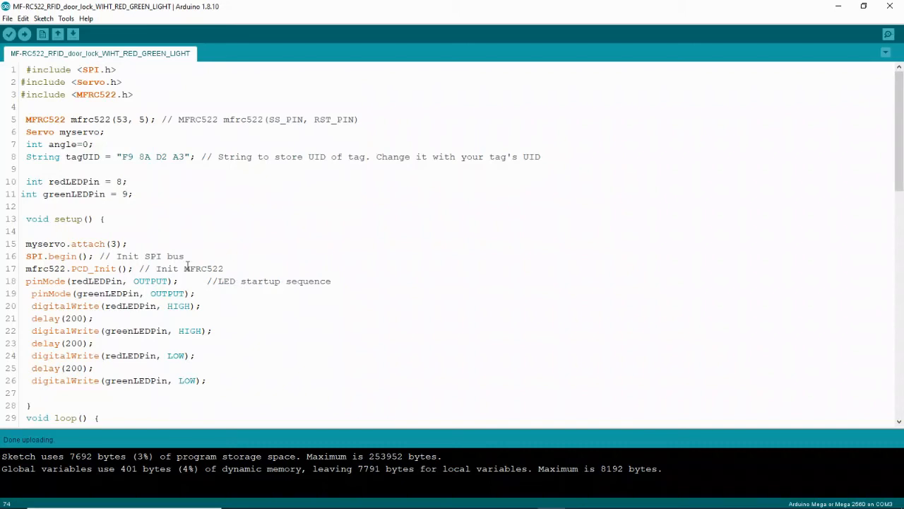
{"action": "scroll", "scroll_direction": "down", "scroll_amount": 3}
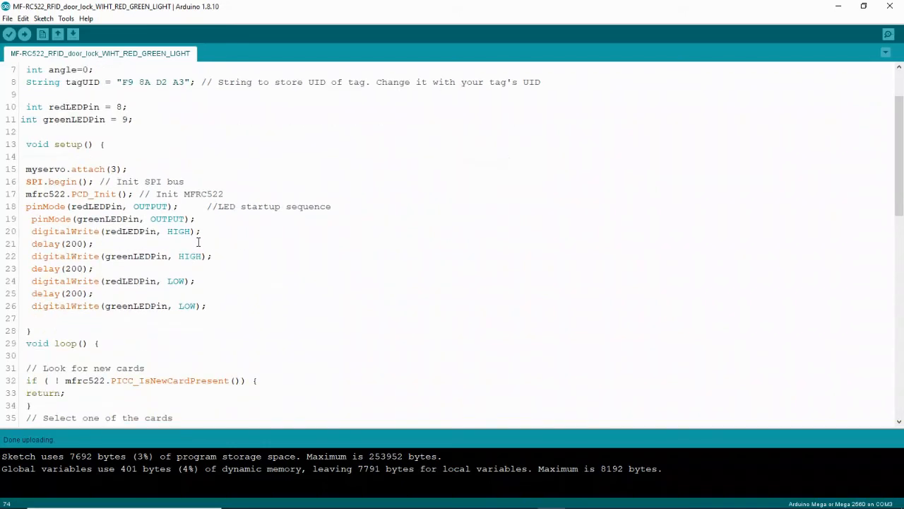